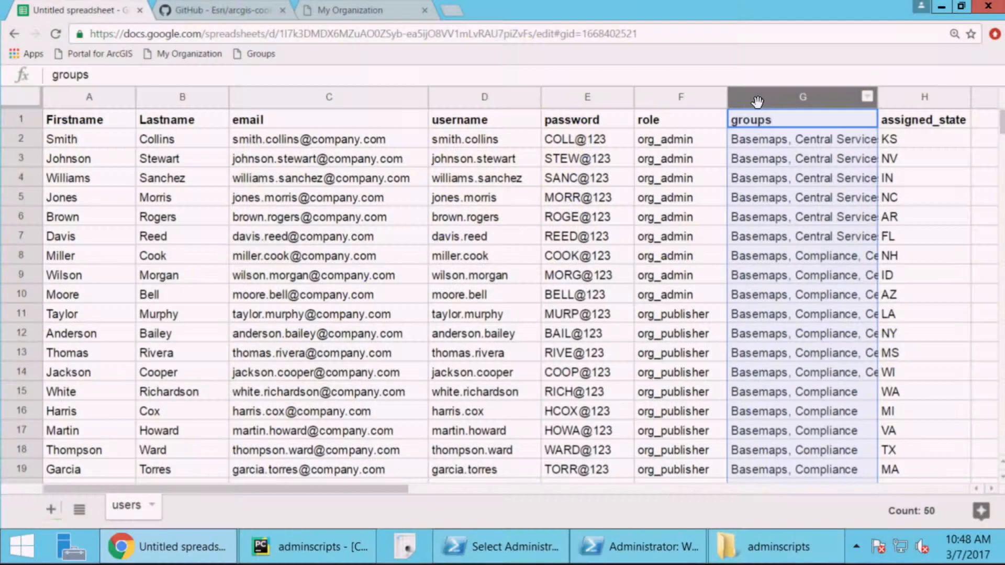
Step: Show the arcgis-cookbook README listing the Chef cookbooks, highlighting arcgis-enterprise's description
click(925, 119)
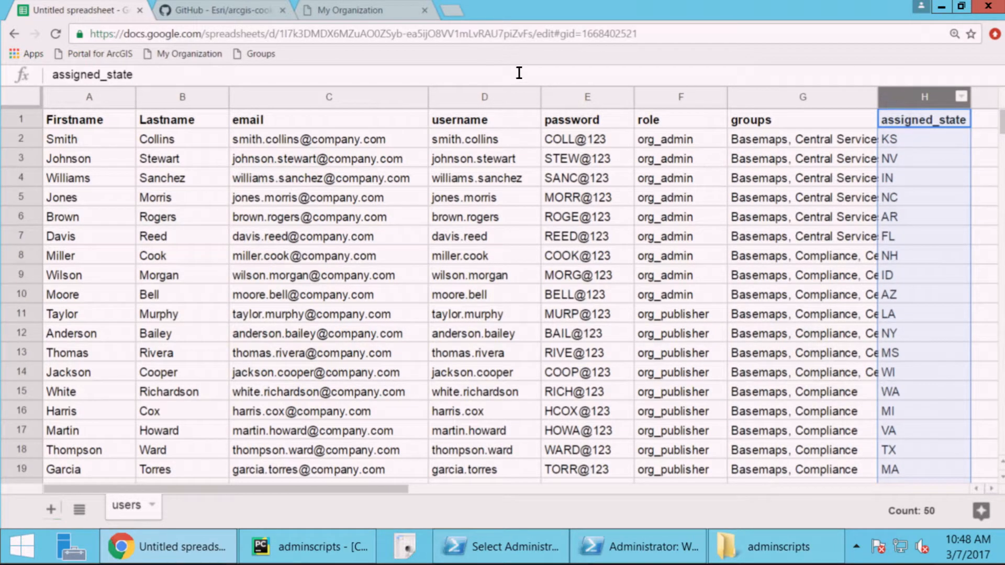
click(221, 10)
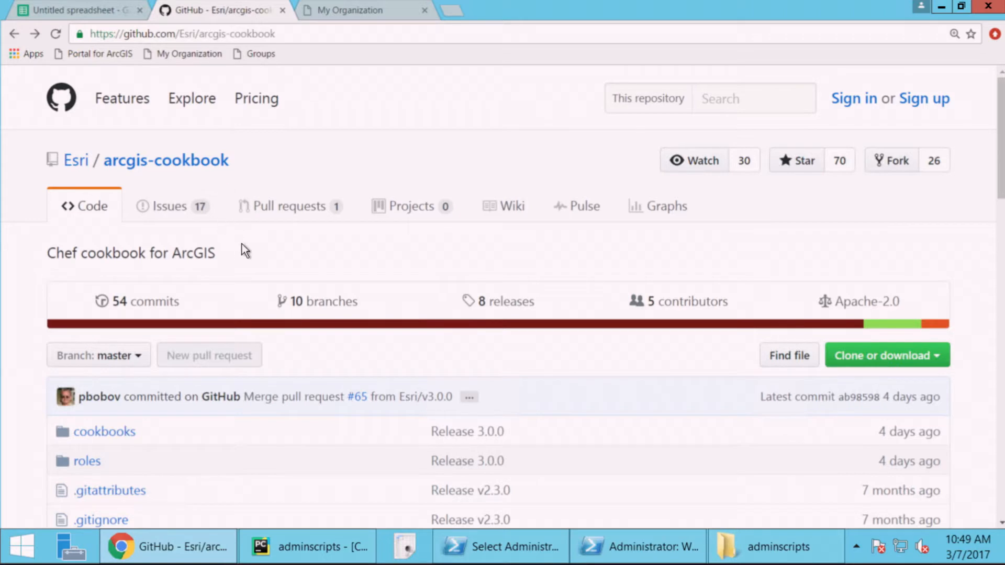
scroll(down, 3)
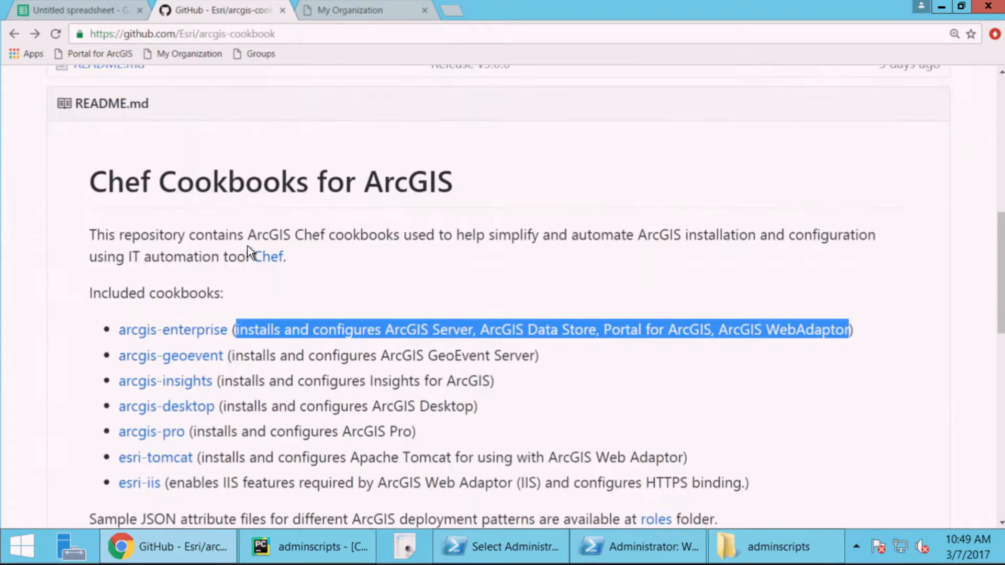
mouse_move(276, 320)
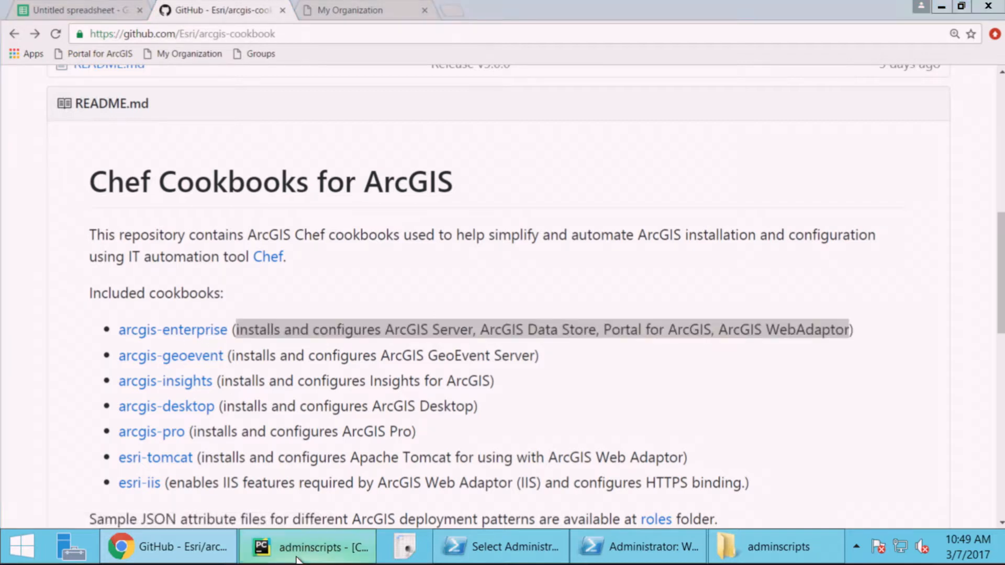
Step: Review webgis-windows-6491.json, selecting portal's authorization_file and the server and data_store blocks
click(307, 546)
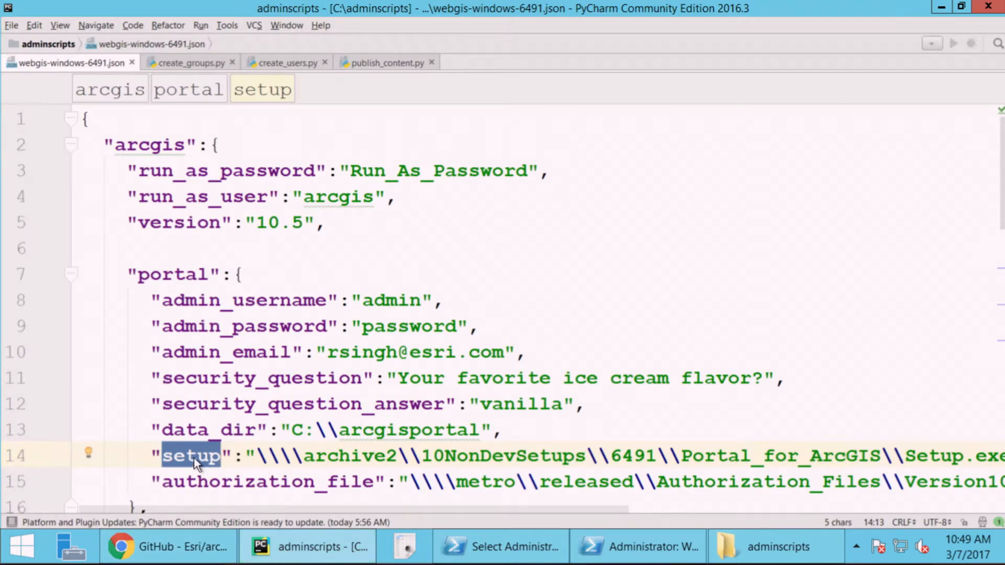
mouse_move(247, 481)
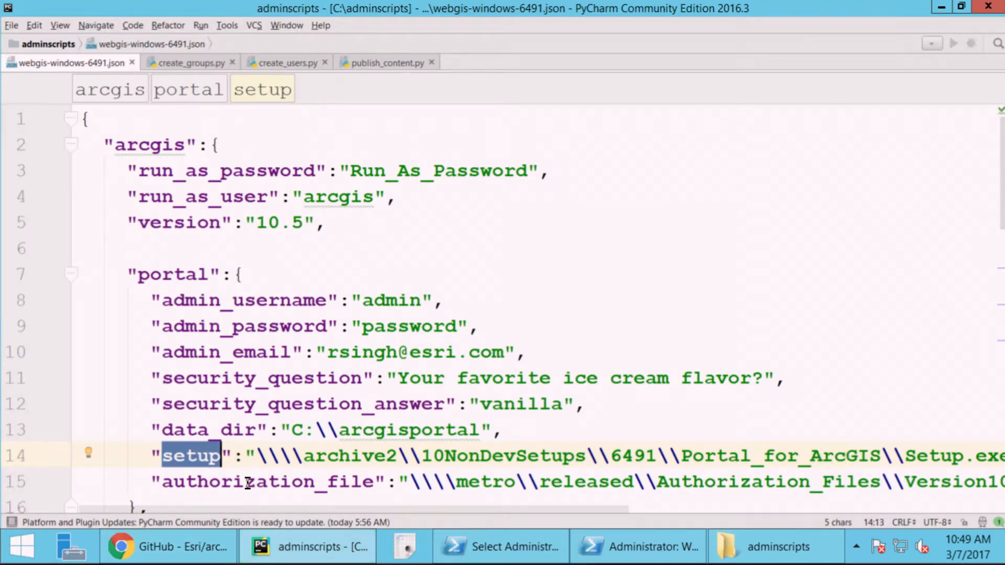
double_click(266, 481)
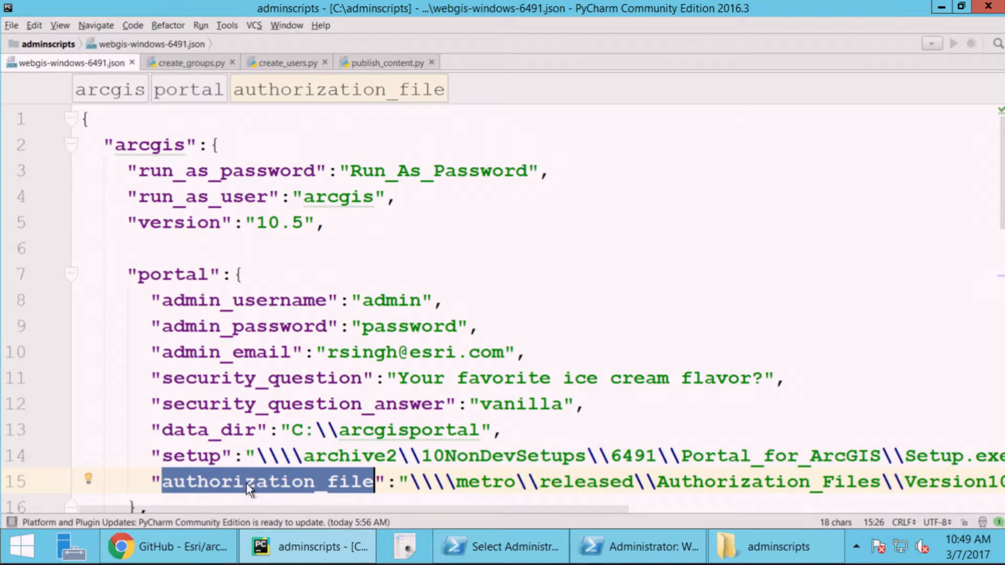
scroll(down, 3)
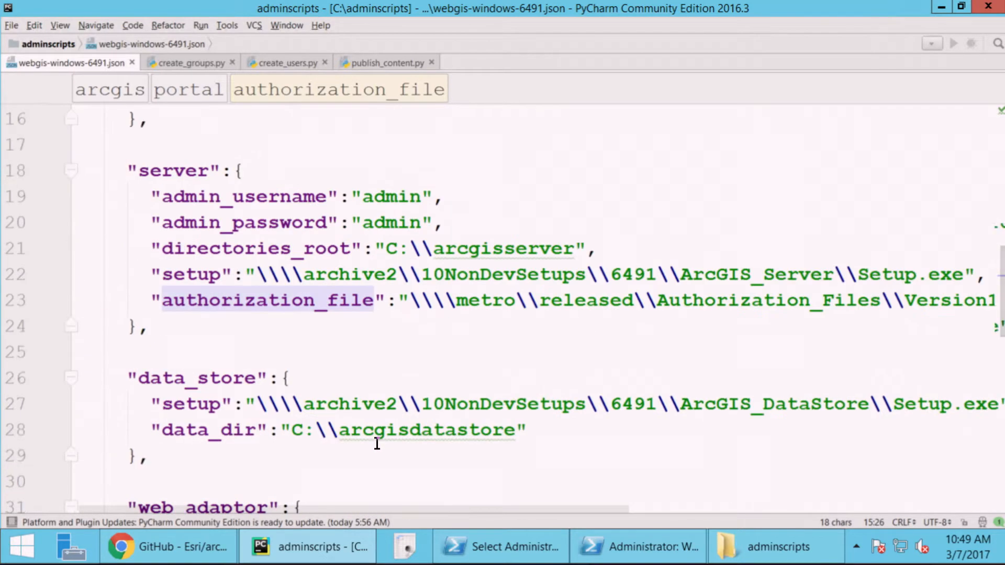
scroll(down, 3)
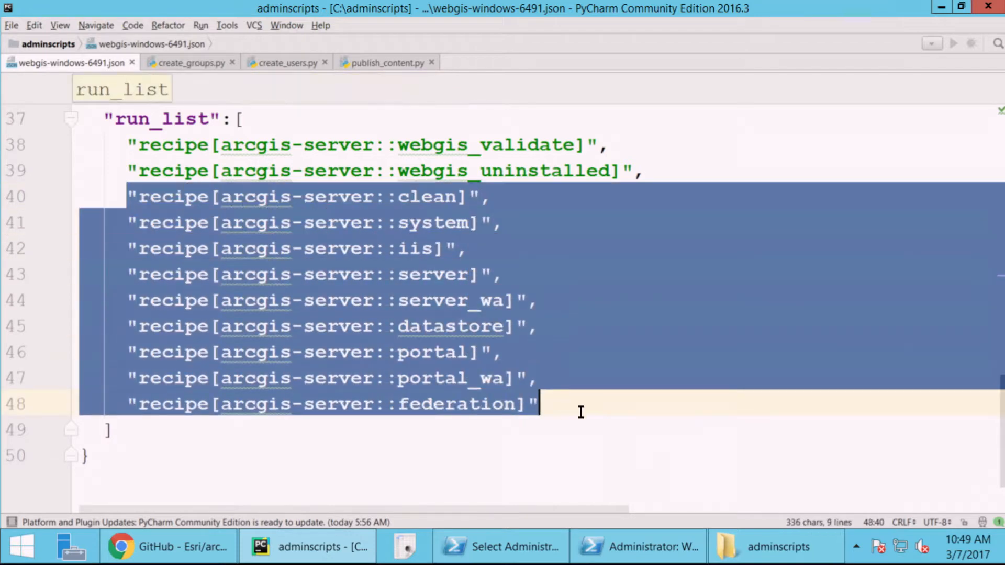
mouse_move(457, 220)
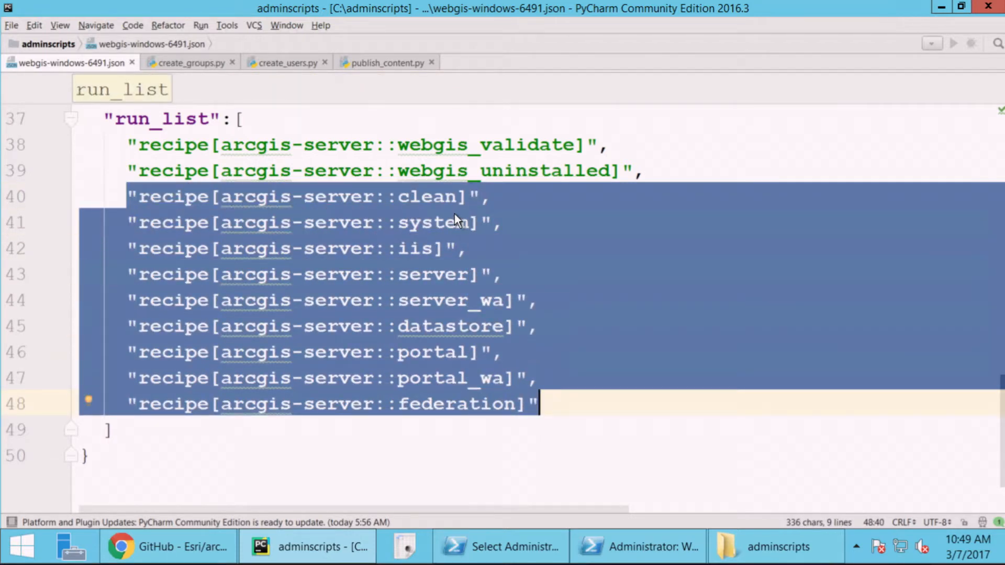
mouse_move(493, 320)
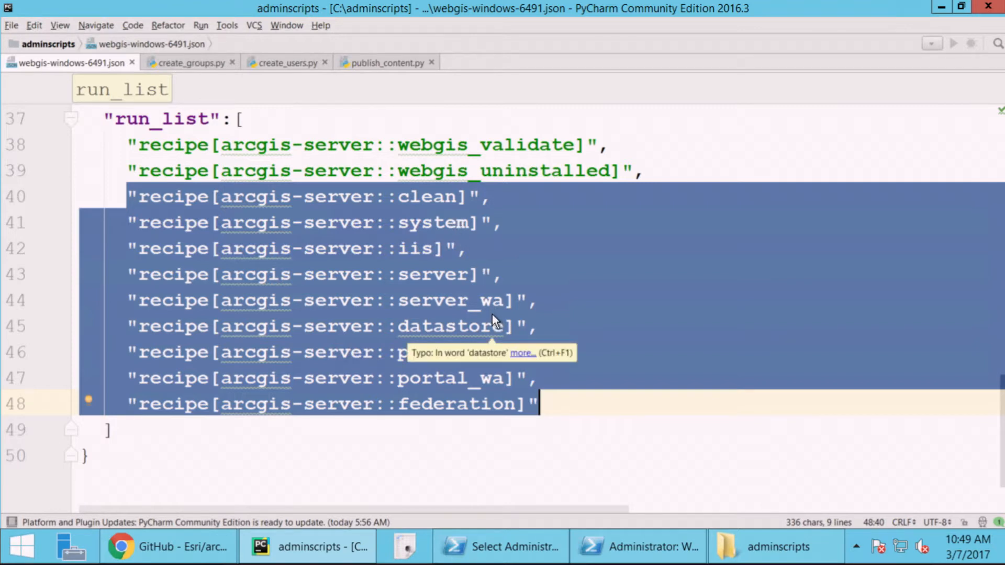
mouse_move(580, 357)
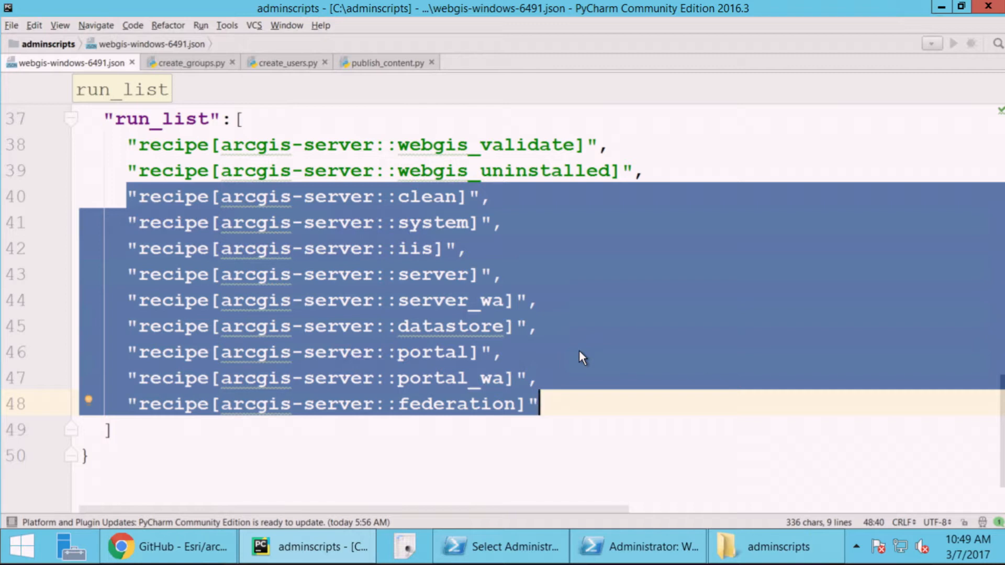
mouse_move(445, 552)
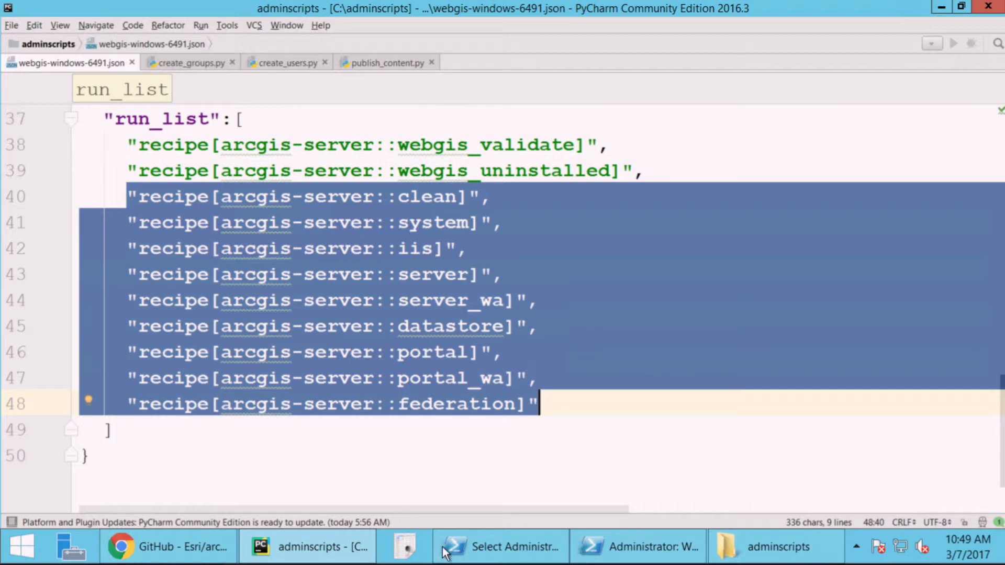